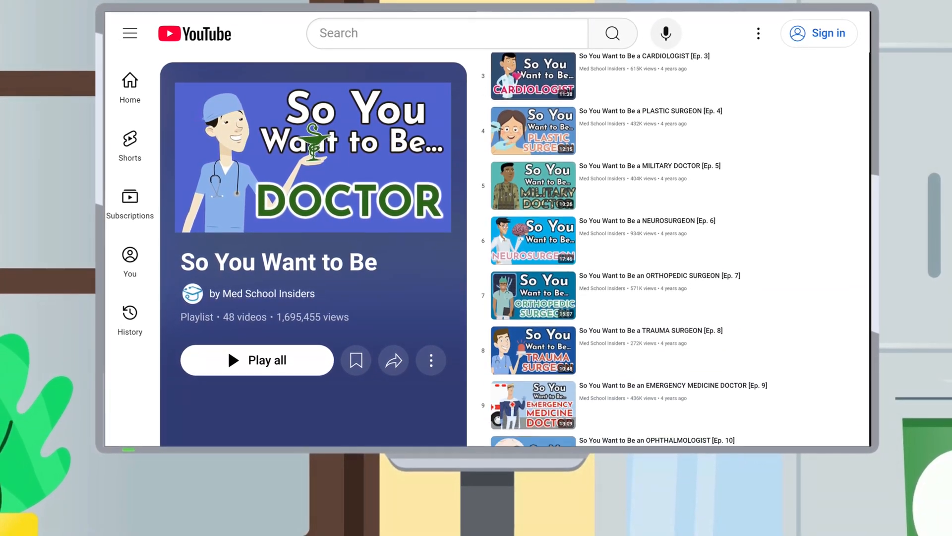
scroll("down", 3)
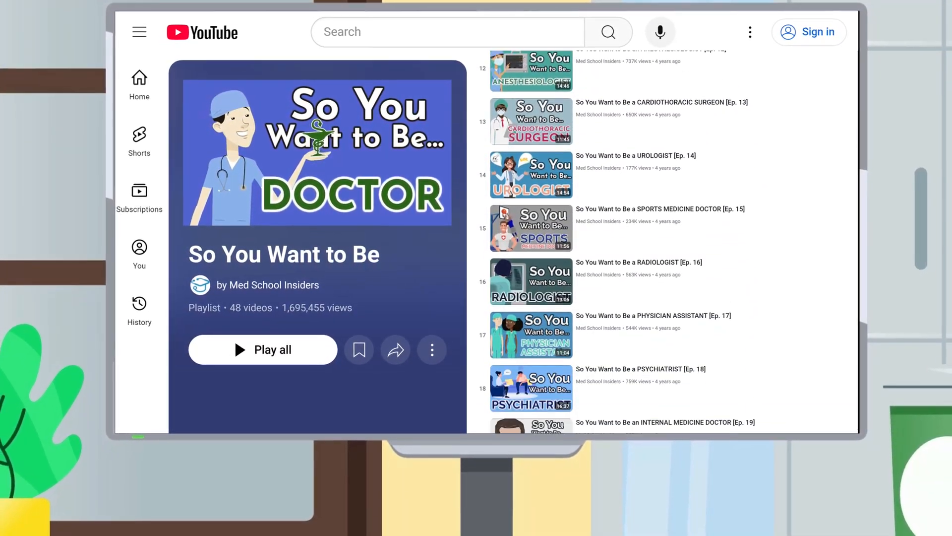
scroll("down", 3)
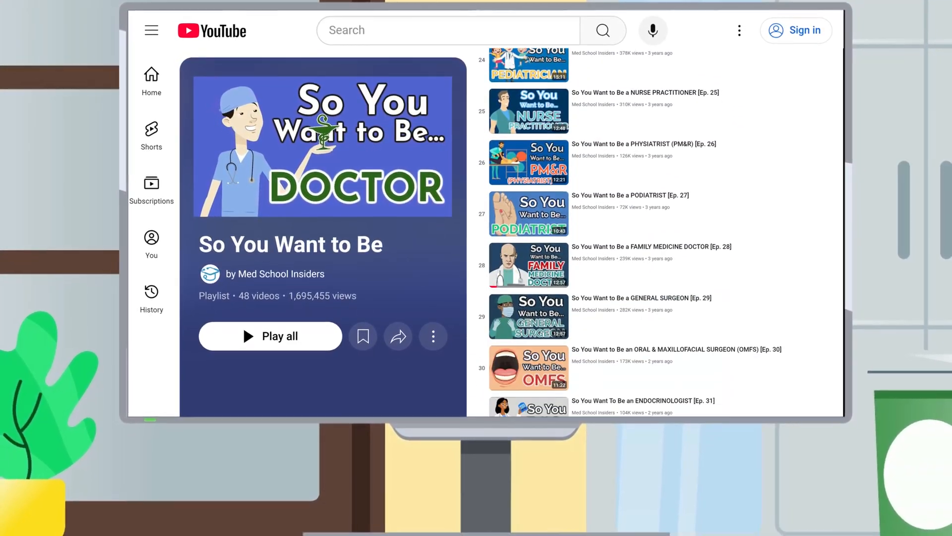
scroll("down", 3)
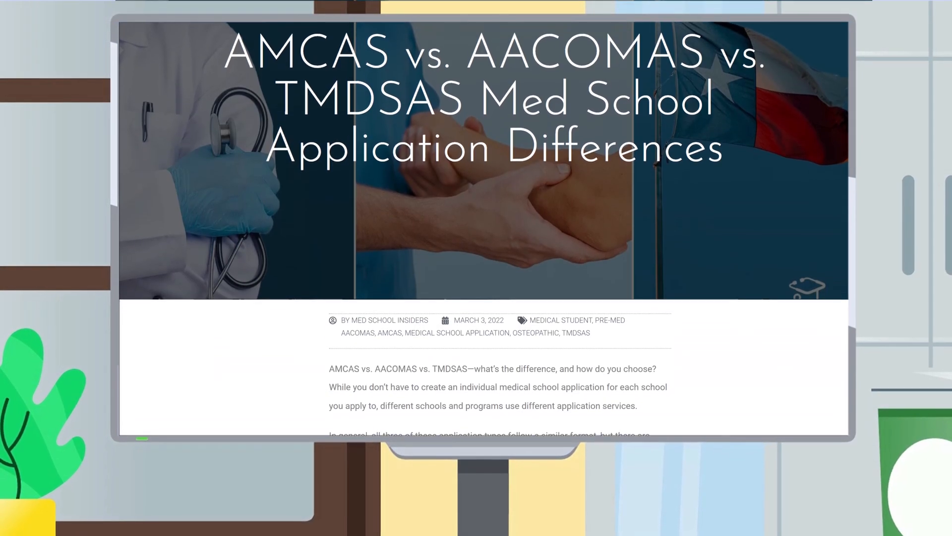
scroll("down", 3)
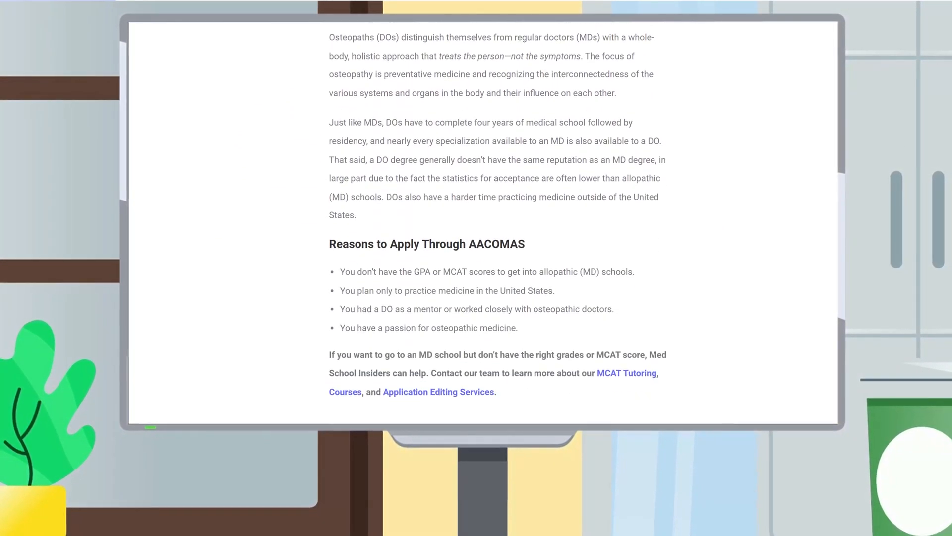
scroll("down", 3)
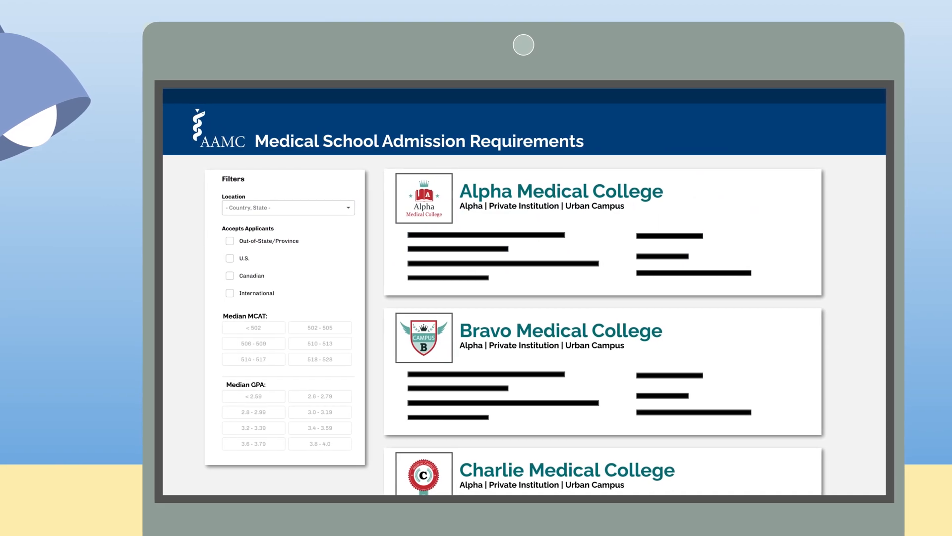
scroll("down", 3)
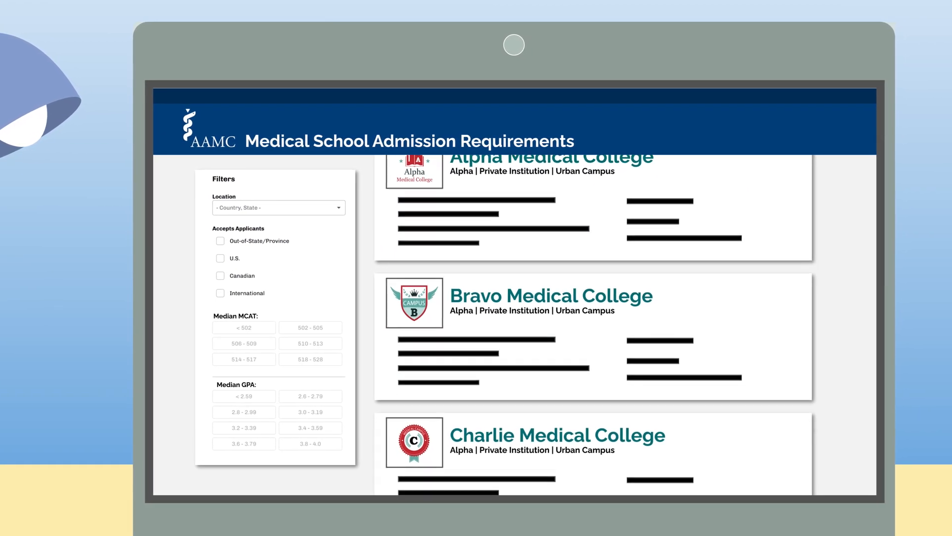
scroll("down", 3)
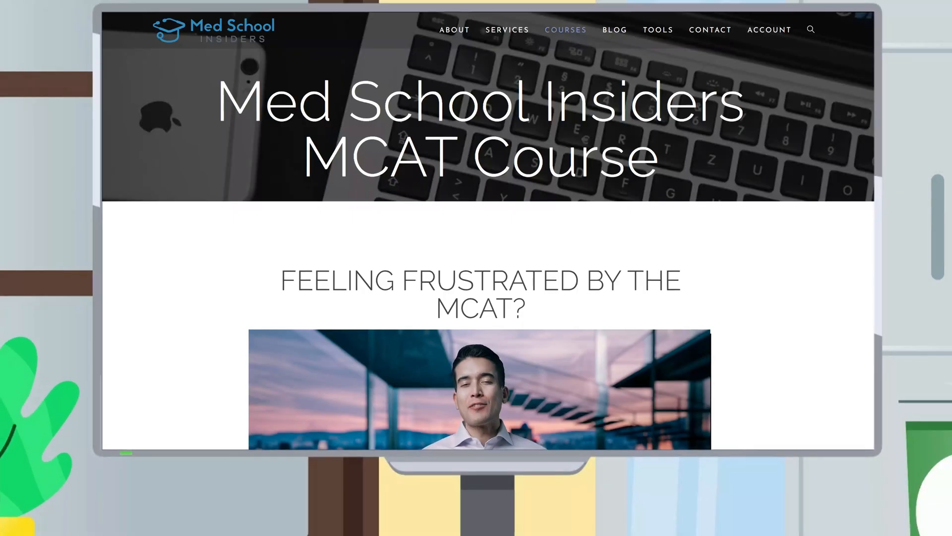
scroll("down", 3)
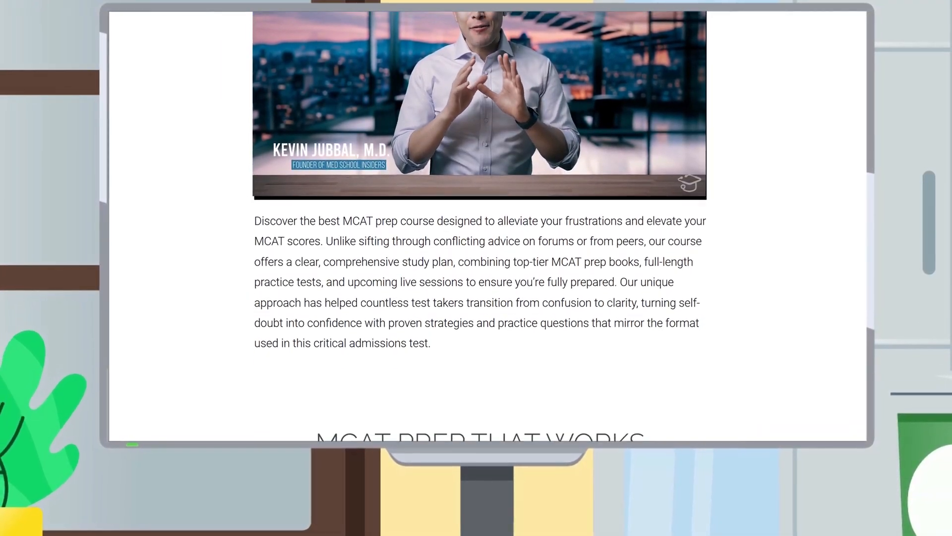
scroll("down", 3)
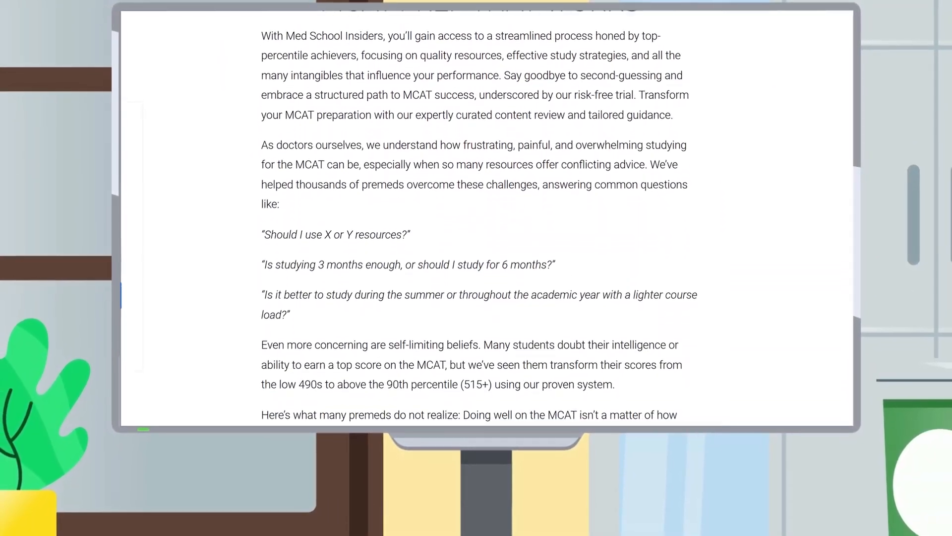
scroll("down", 3)
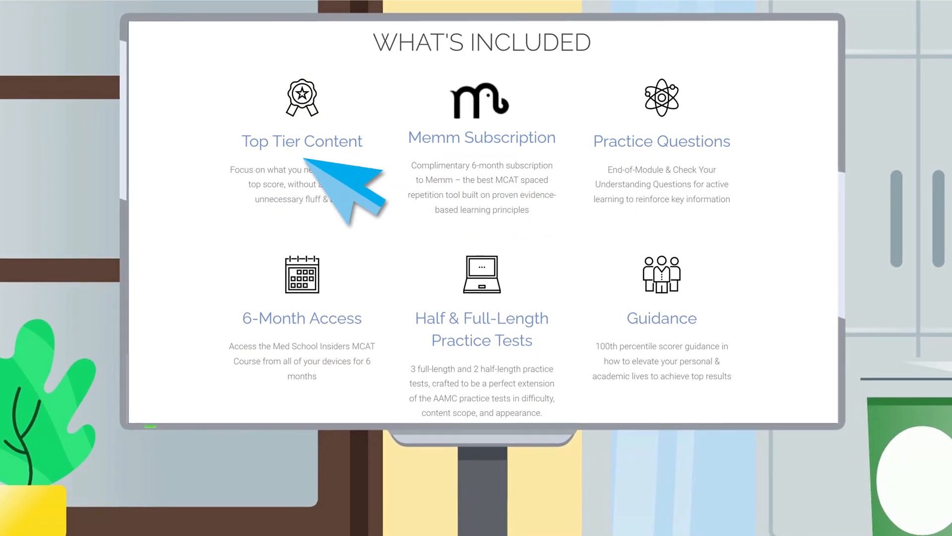
mouse_move(541, 382)
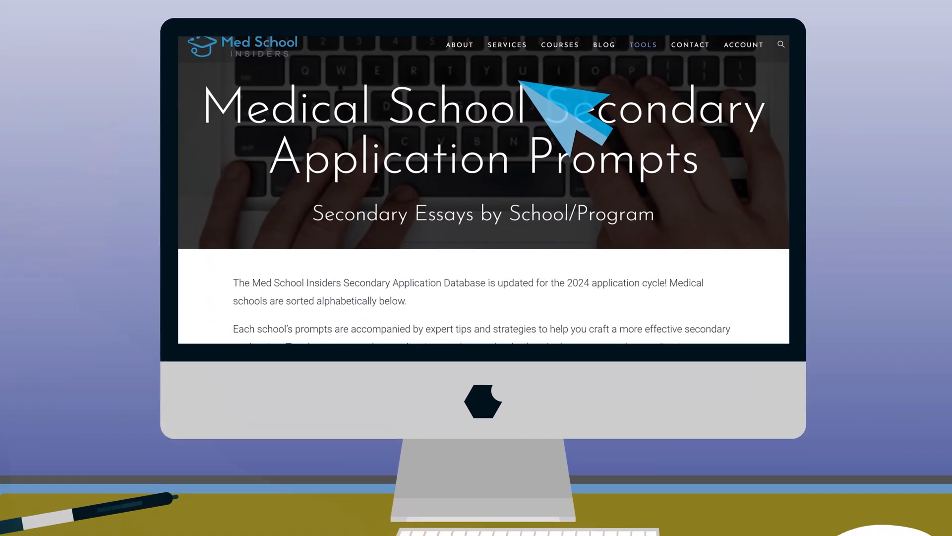
scroll("down", 3)
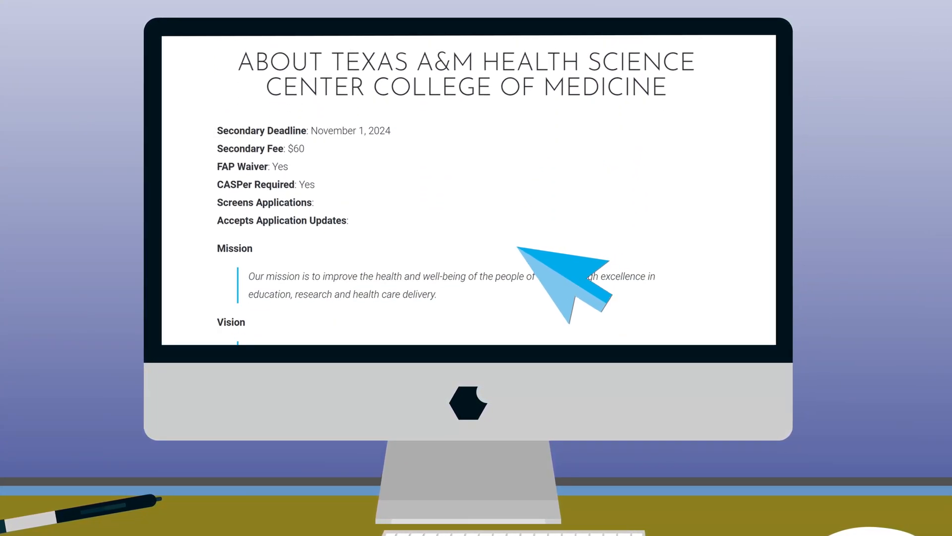
scroll("down", 3)
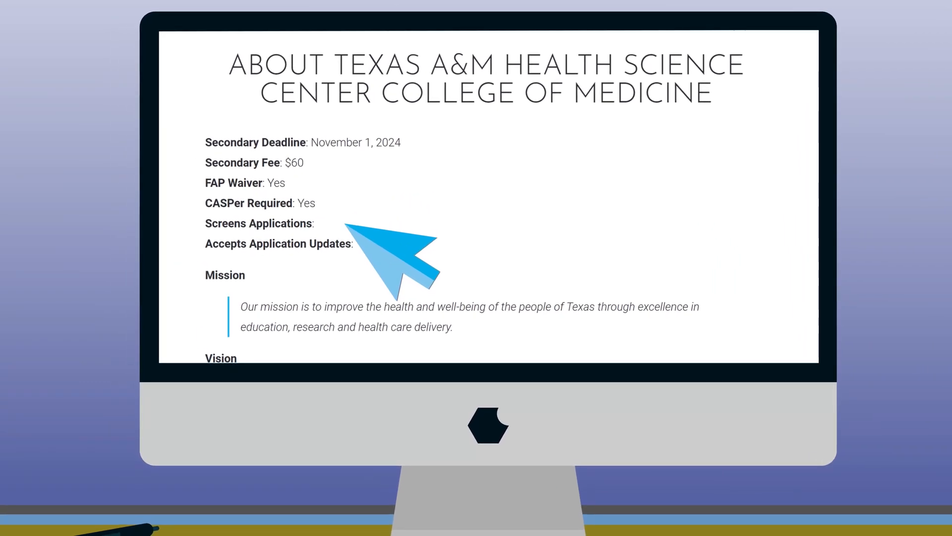
mouse_move(395, 273)
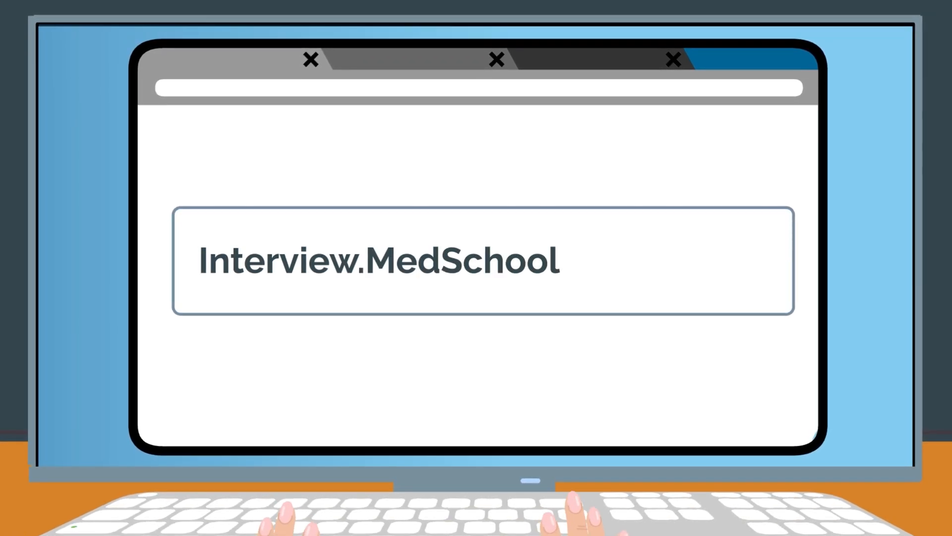
type("Insiders.com")
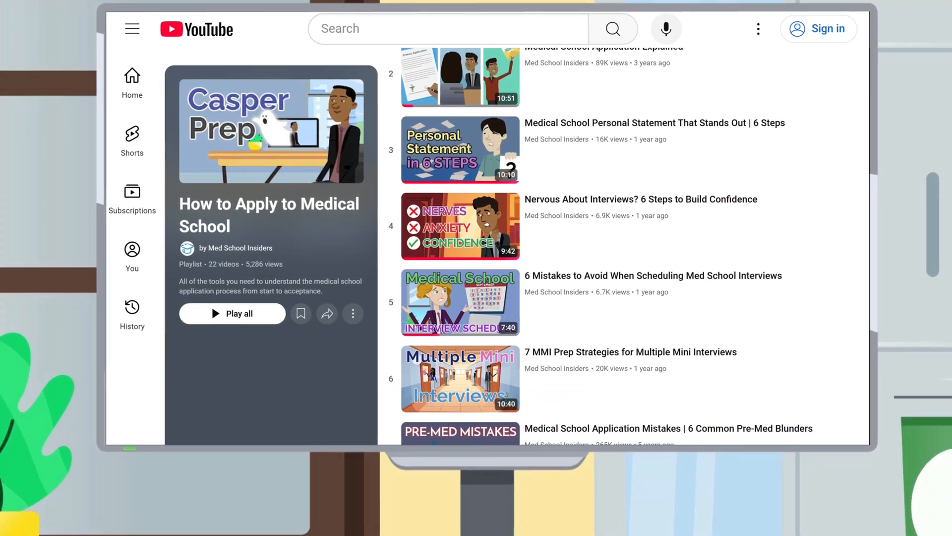
scroll("down", 3)
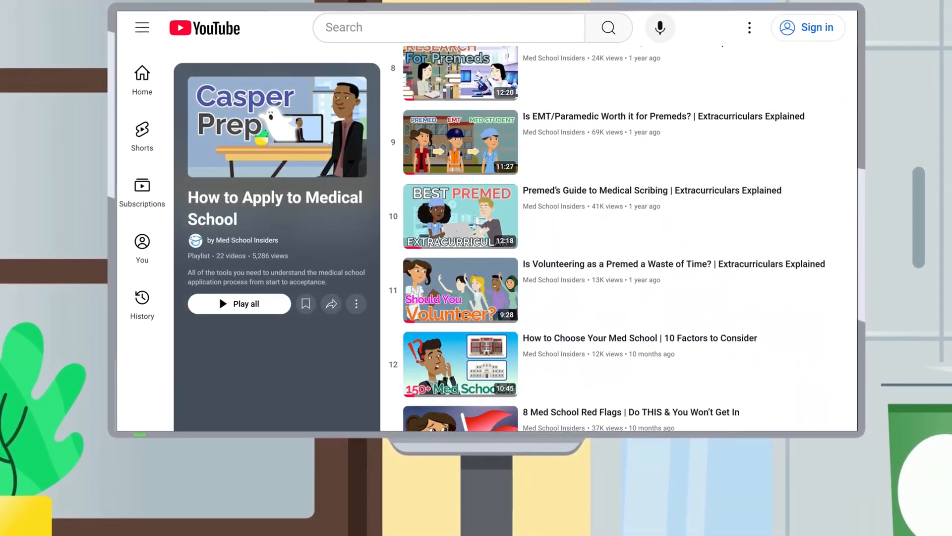
scroll("down", 3)
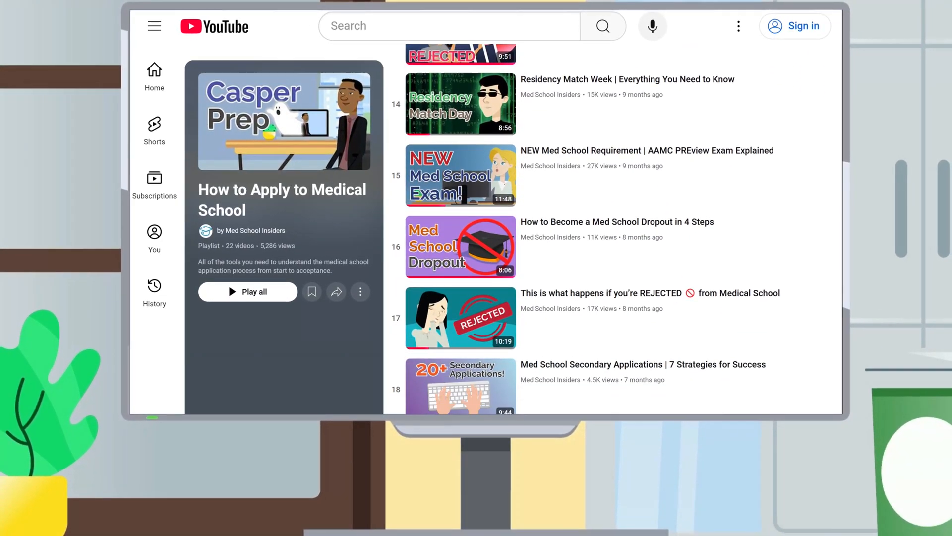